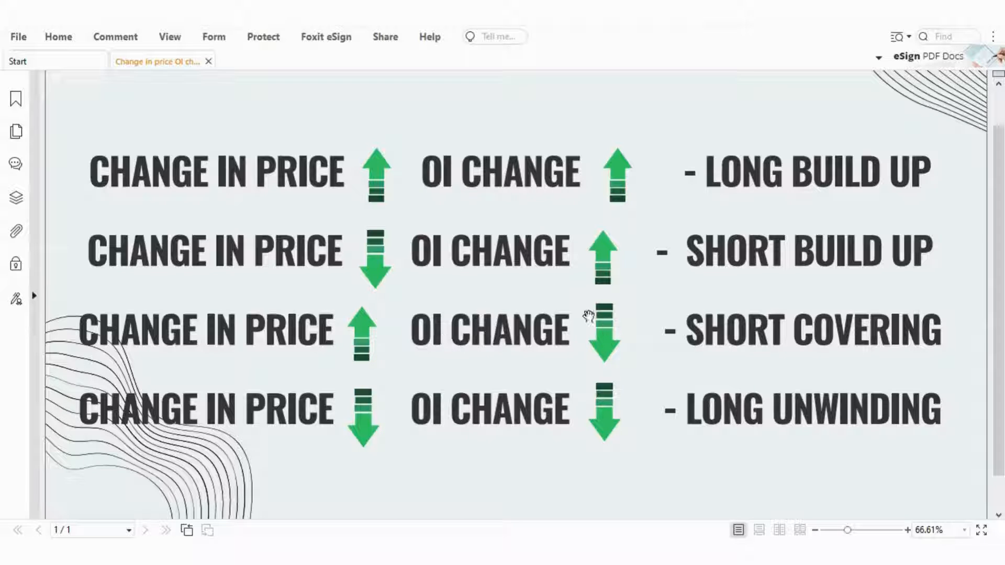
mouse_move(810, 359)
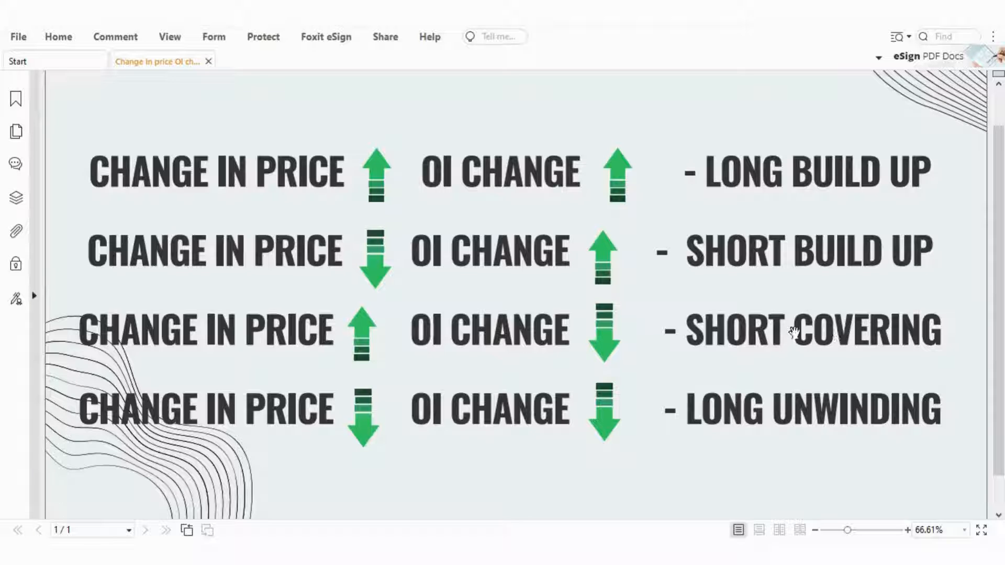
mouse_move(119, 435)
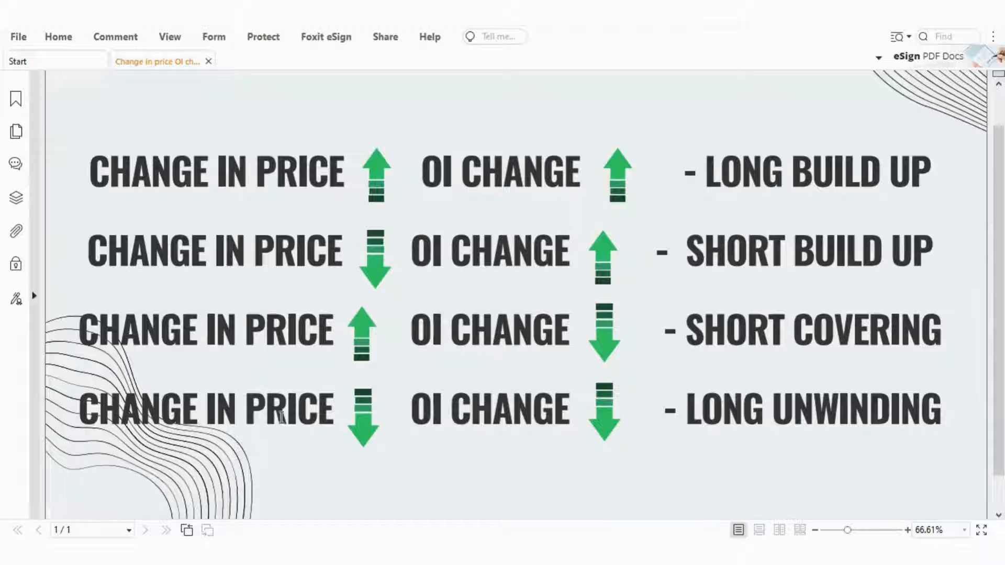
mouse_move(582, 420)
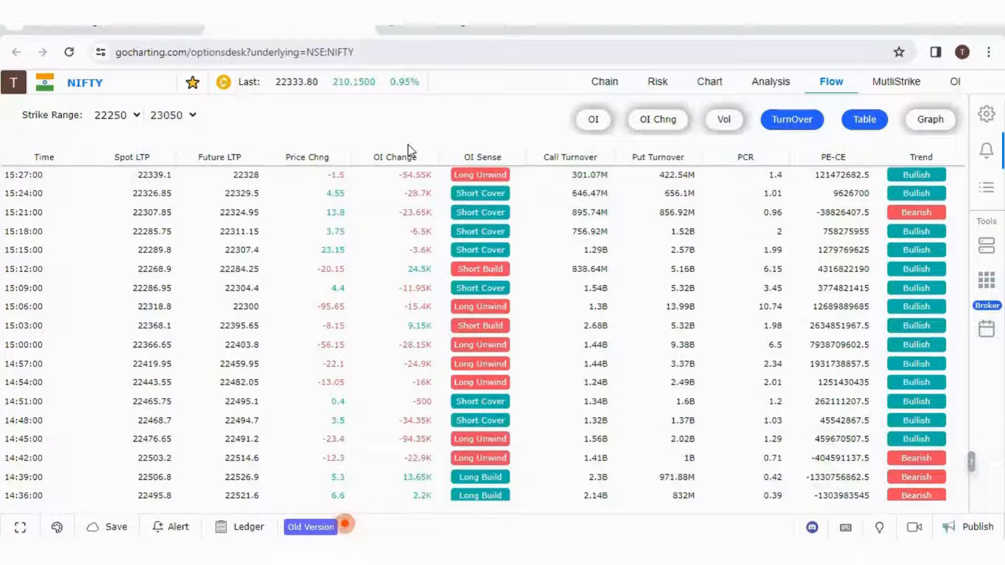
mouse_move(434, 230)
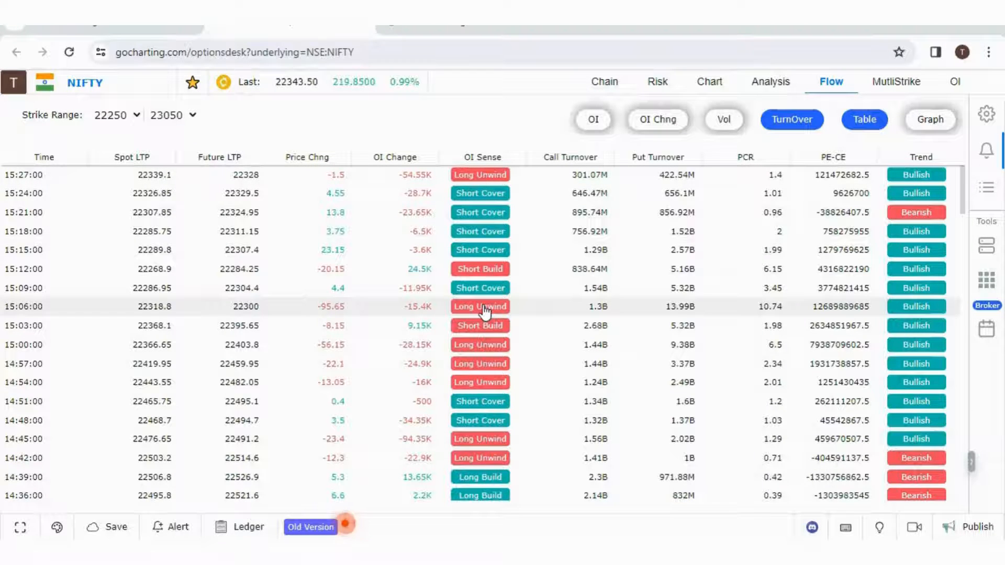
mouse_move(34, 189)
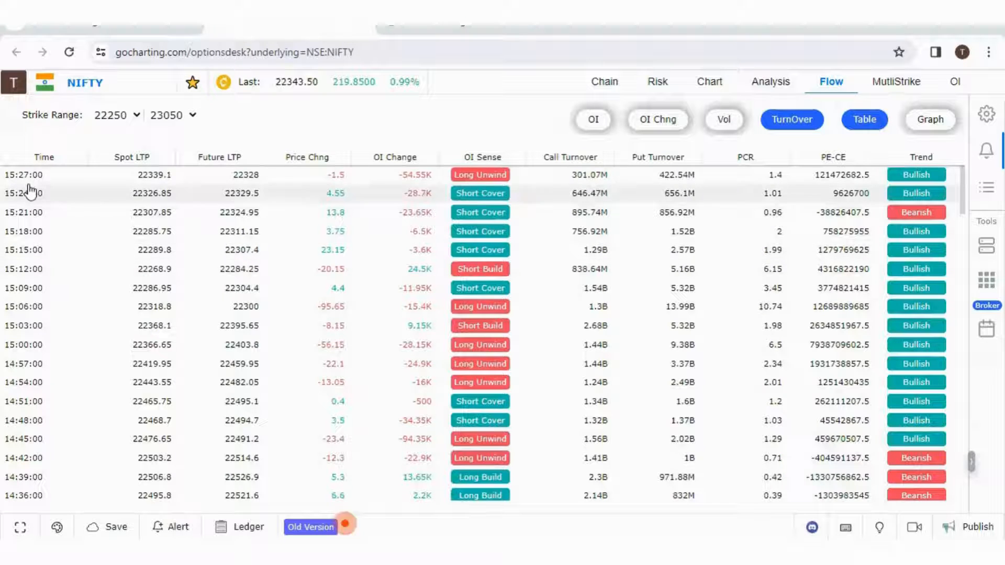
mouse_move(154, 269)
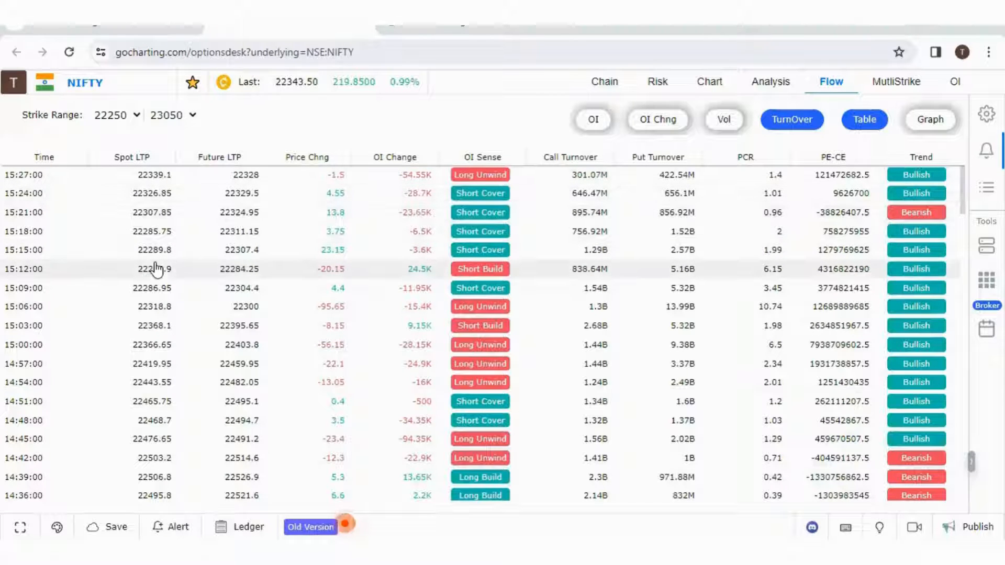
mouse_move(141, 198)
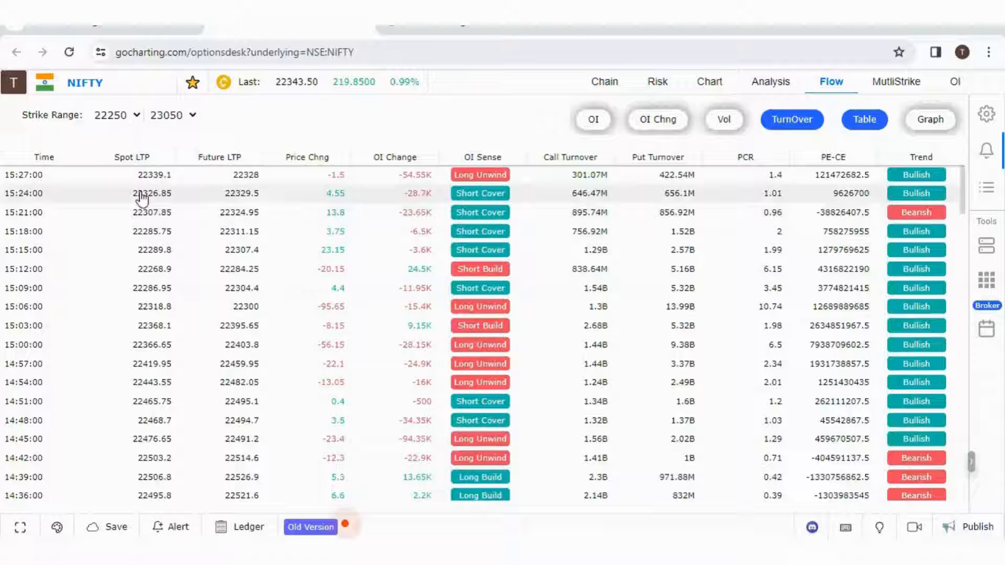
mouse_move(230, 193)
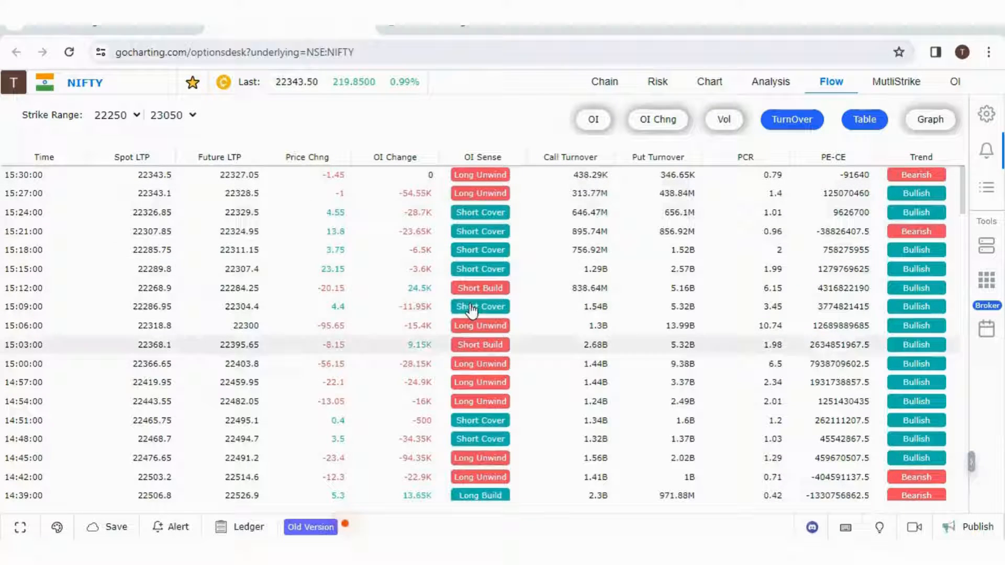
mouse_move(471, 250)
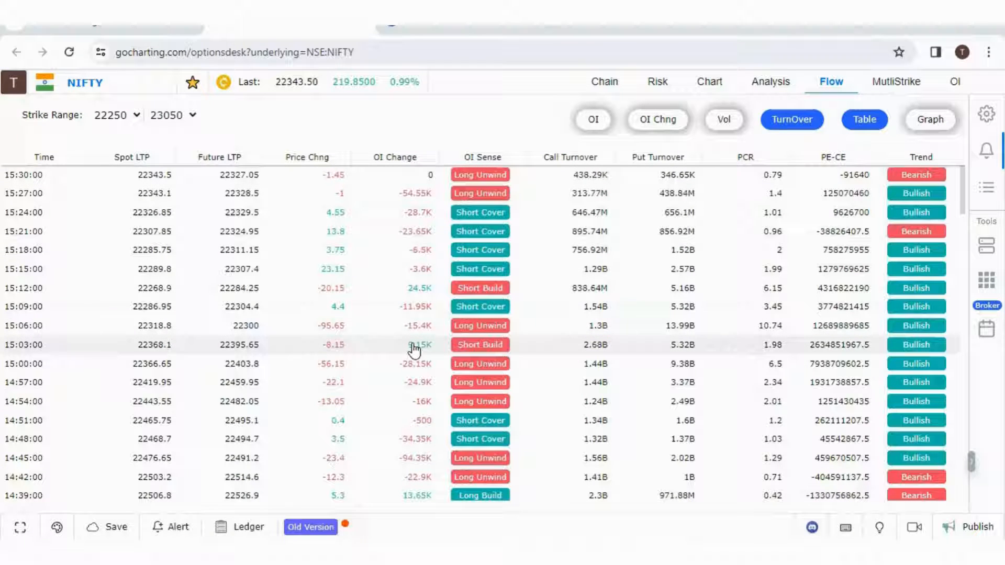
mouse_move(621, 261)
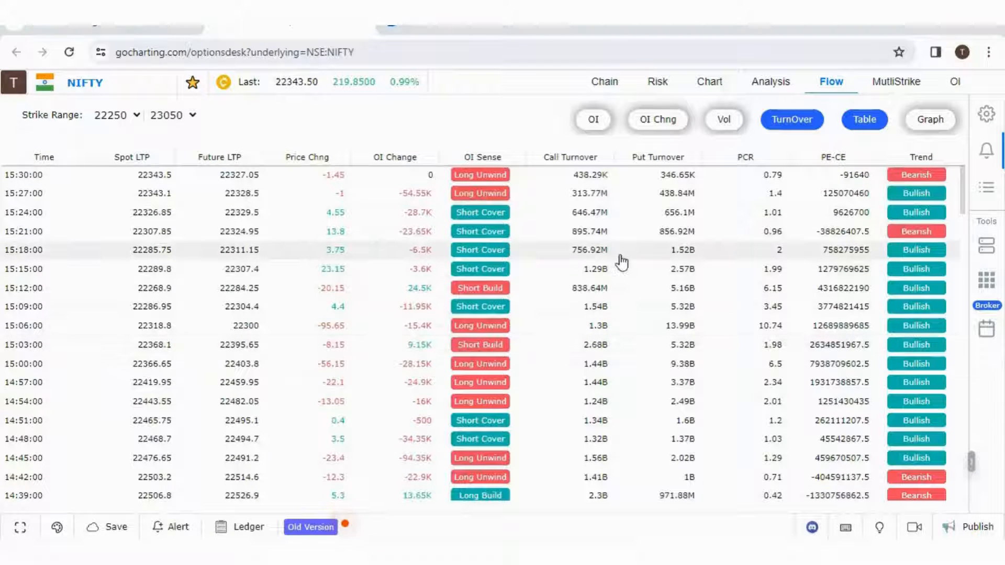
mouse_move(815, 196)
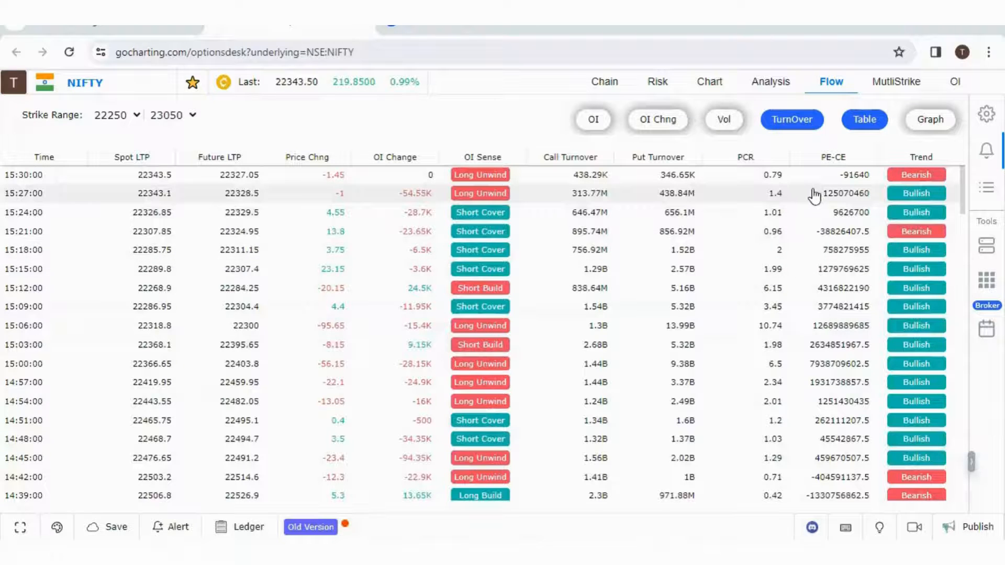
mouse_move(633, 302)
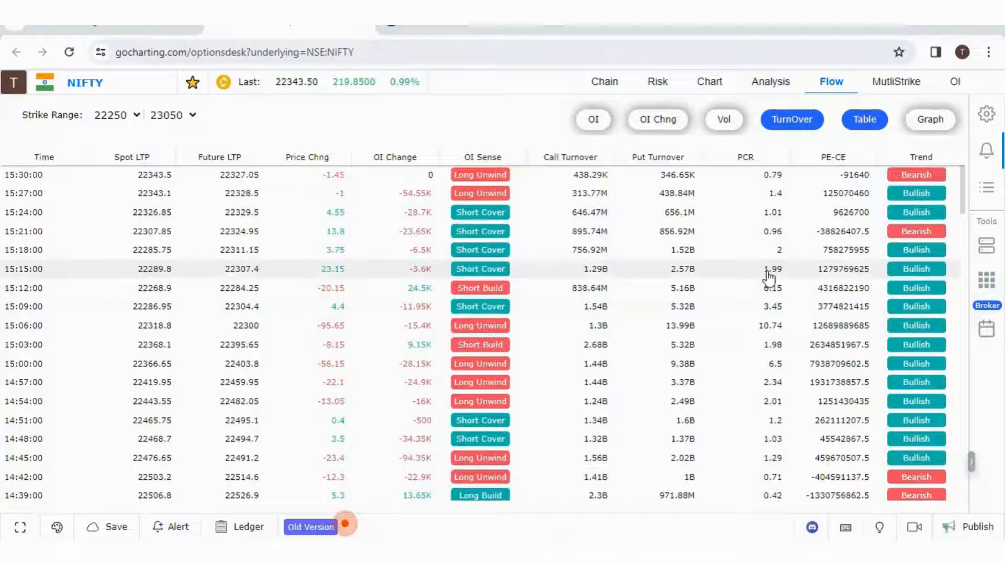
mouse_move(849, 244)
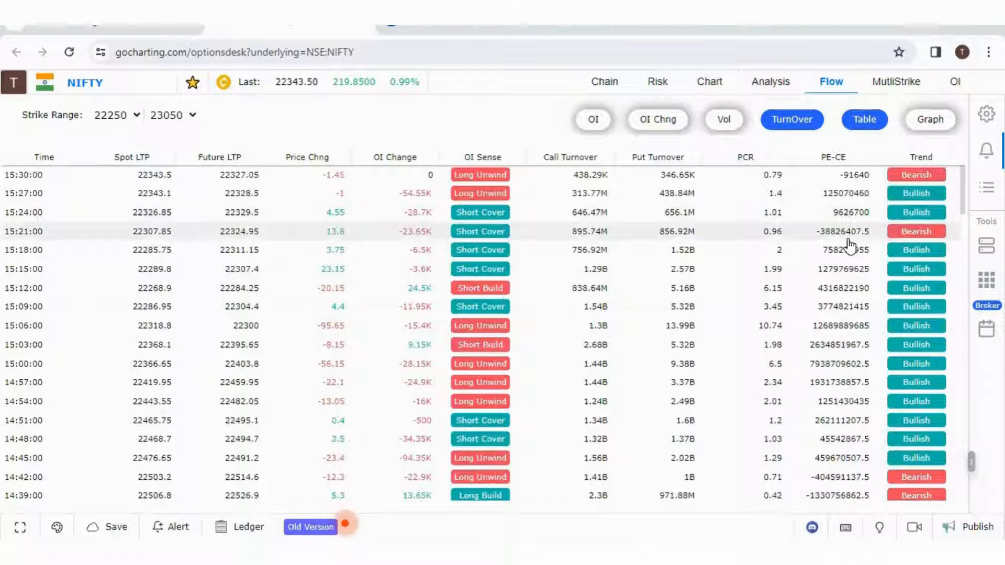
mouse_move(728, 157)
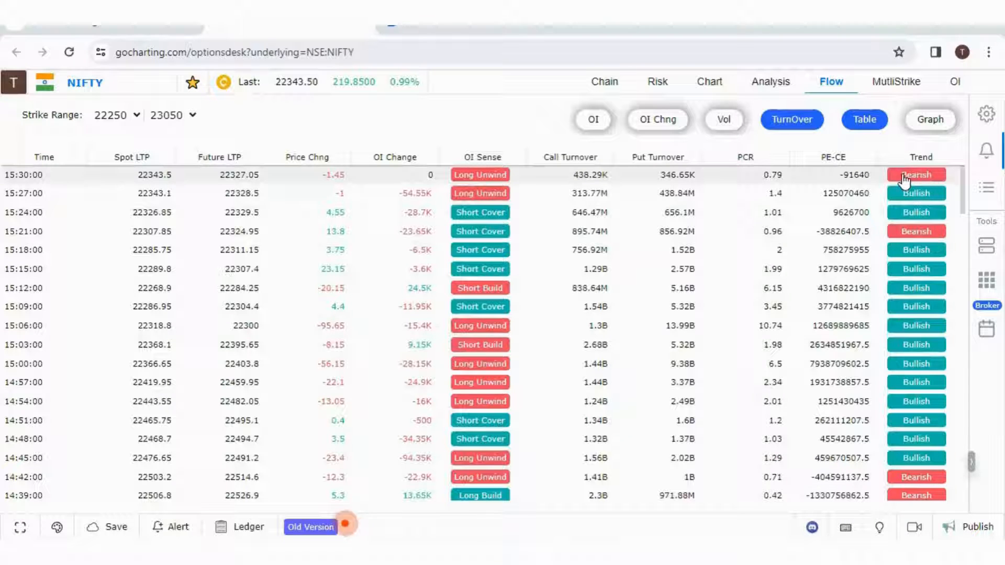
mouse_move(916, 271)
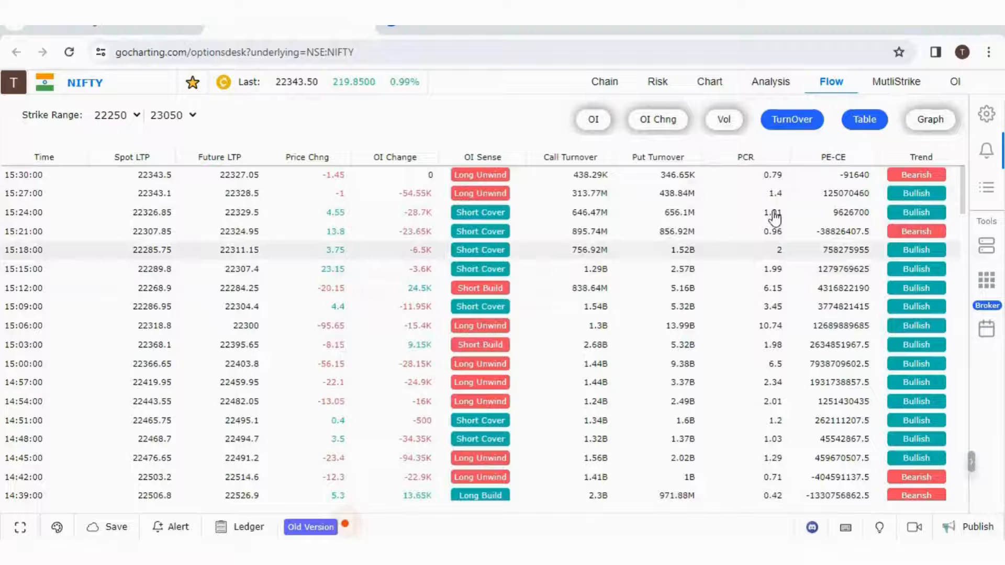
mouse_move(123, 188)
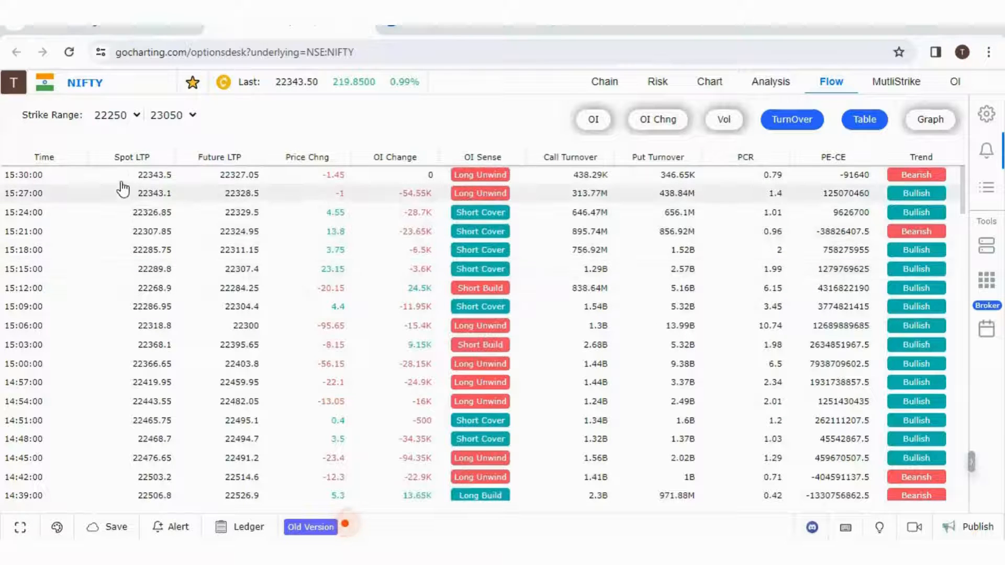
Step: Keep the NIFTY lower strike bound at 22250 for the turnover table
left_click(115, 115)
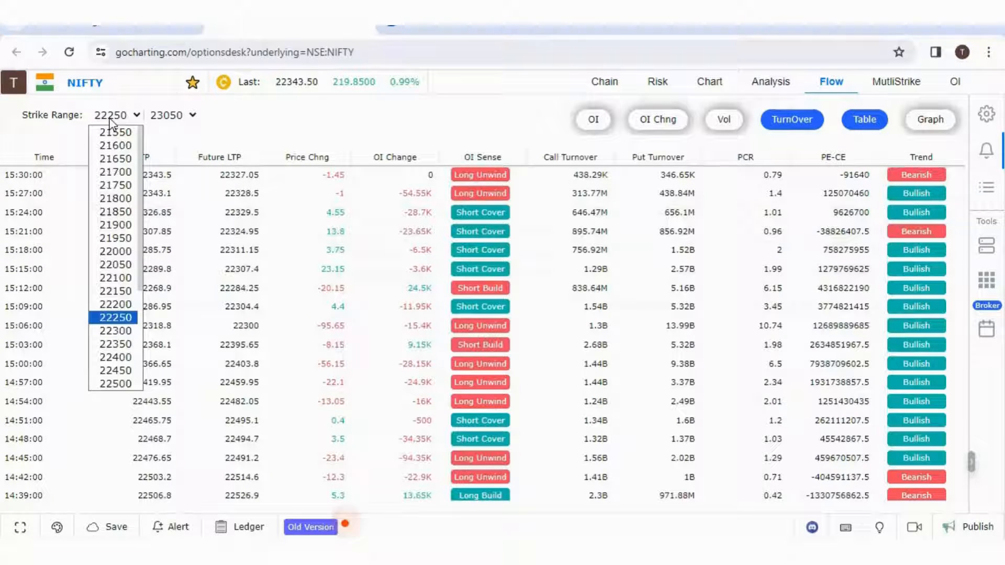
left_click(170, 115)
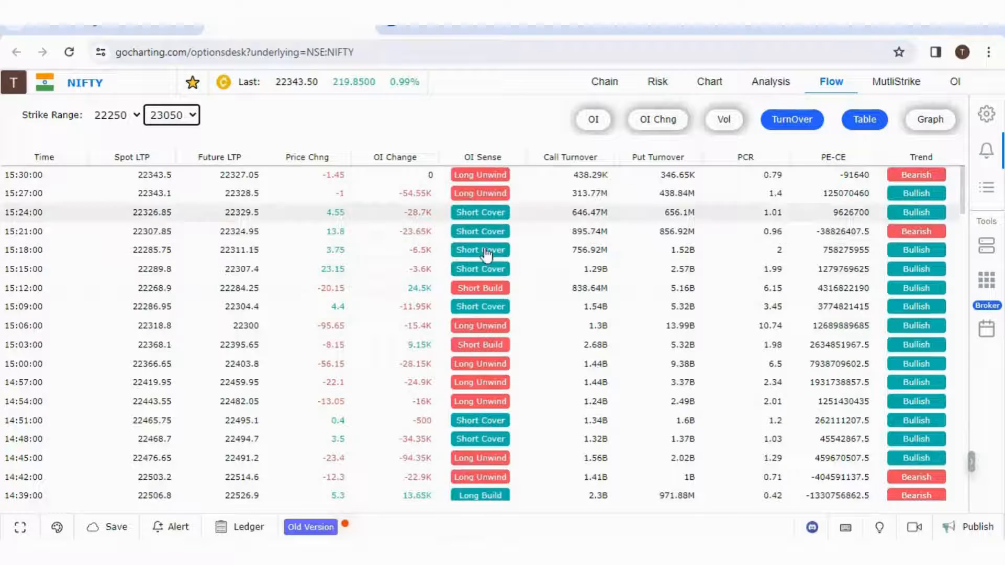
mouse_move(541, 316)
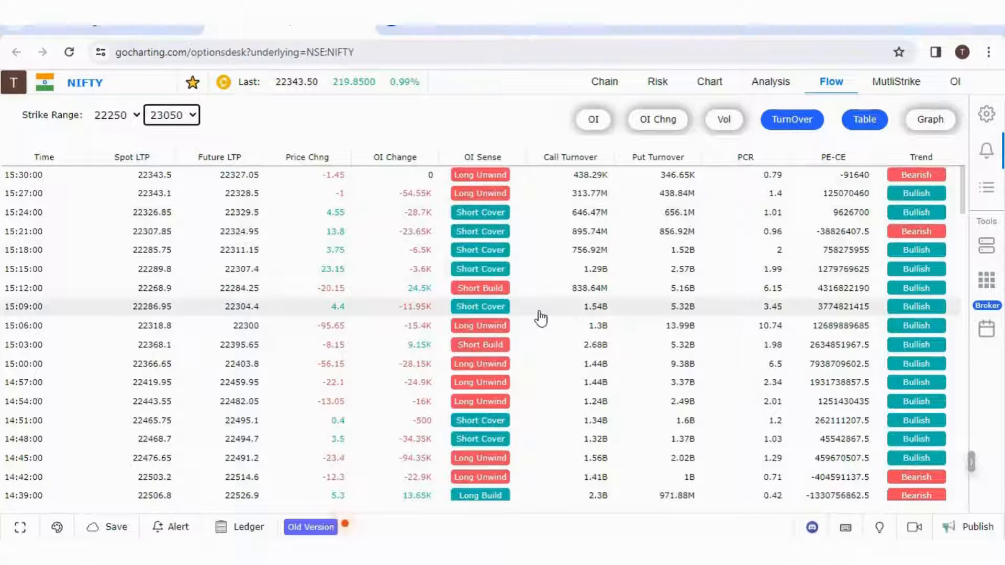
mouse_move(271, 145)
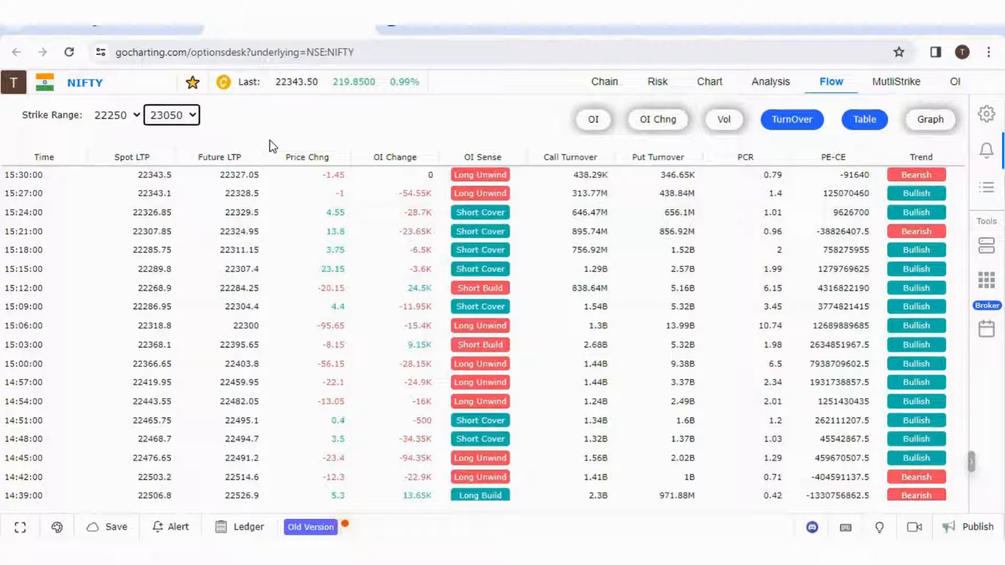
Step: Replace the NIFTY symbol by searching 'RELIA' to switch the flow table to RELIANCE
double_click(85, 82)
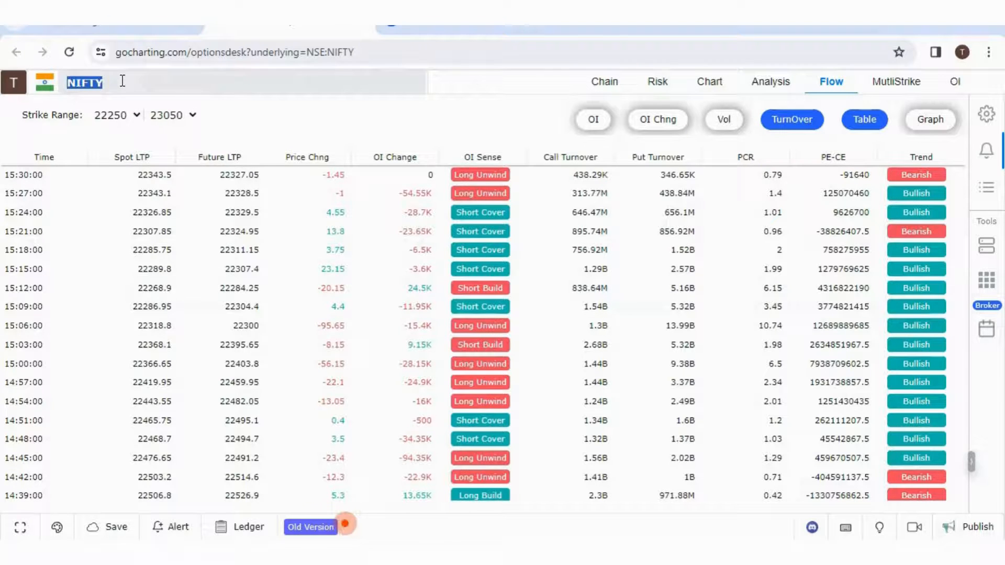
type("RELIANCE")
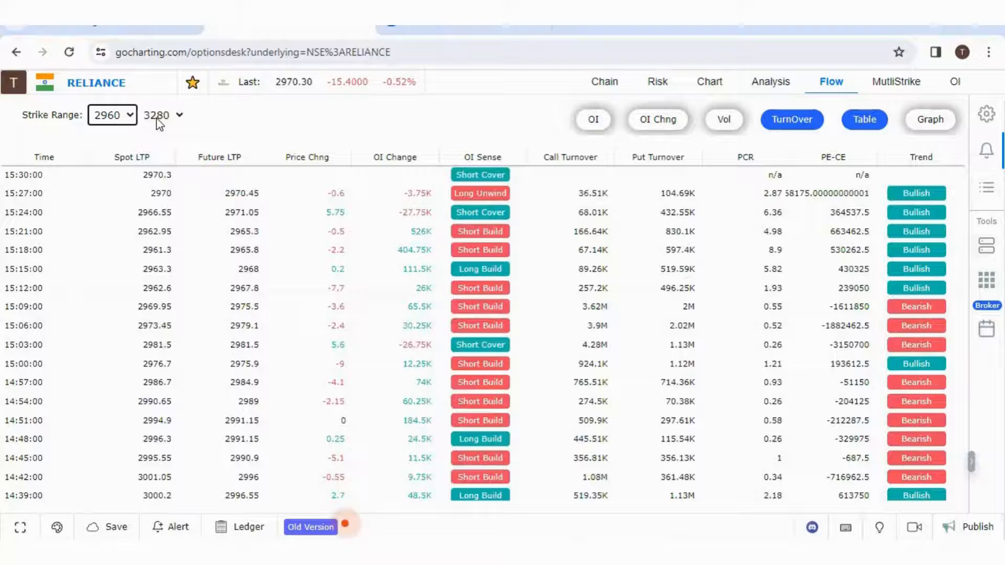
left_click(161, 115)
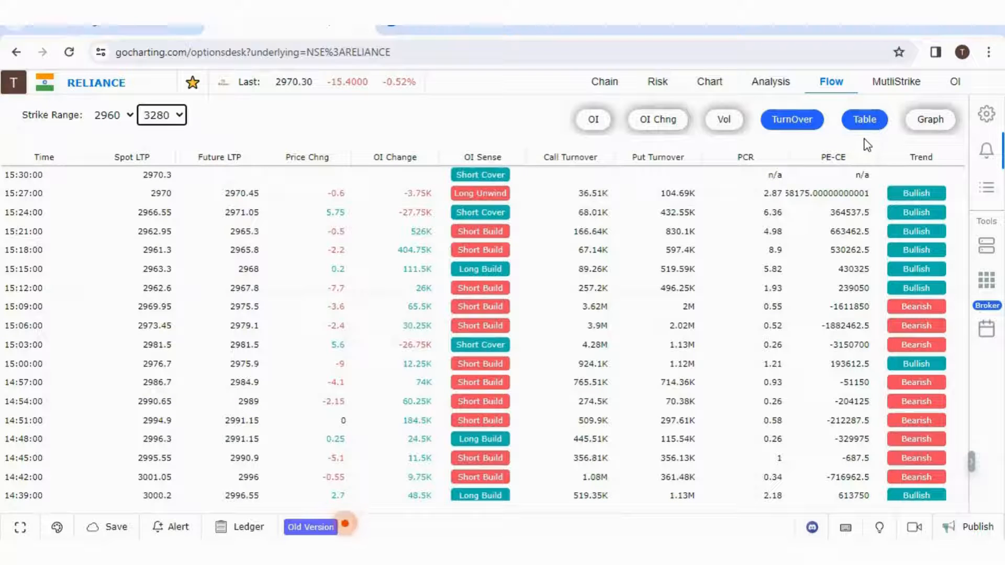
mouse_move(909, 138)
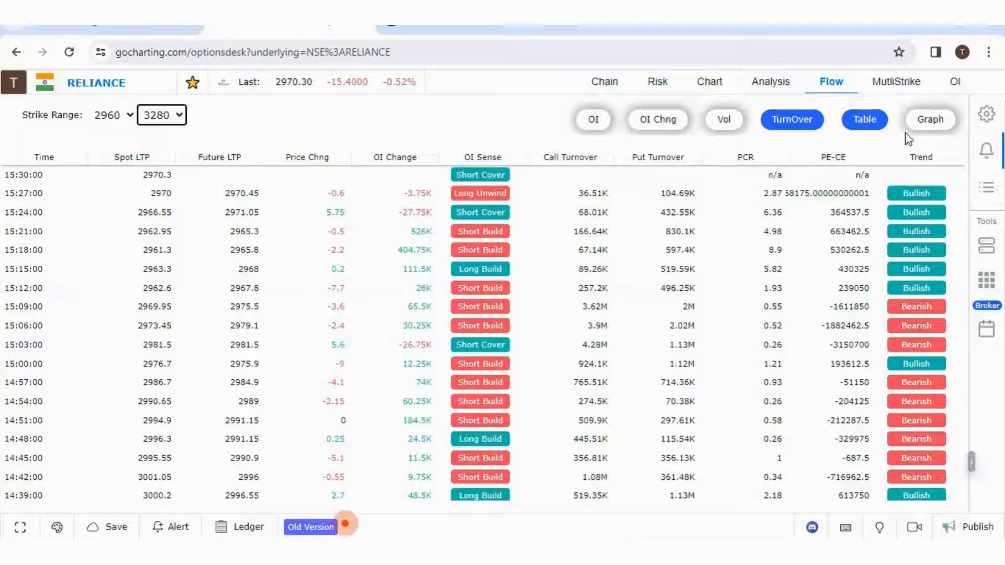
left_click(930, 119)
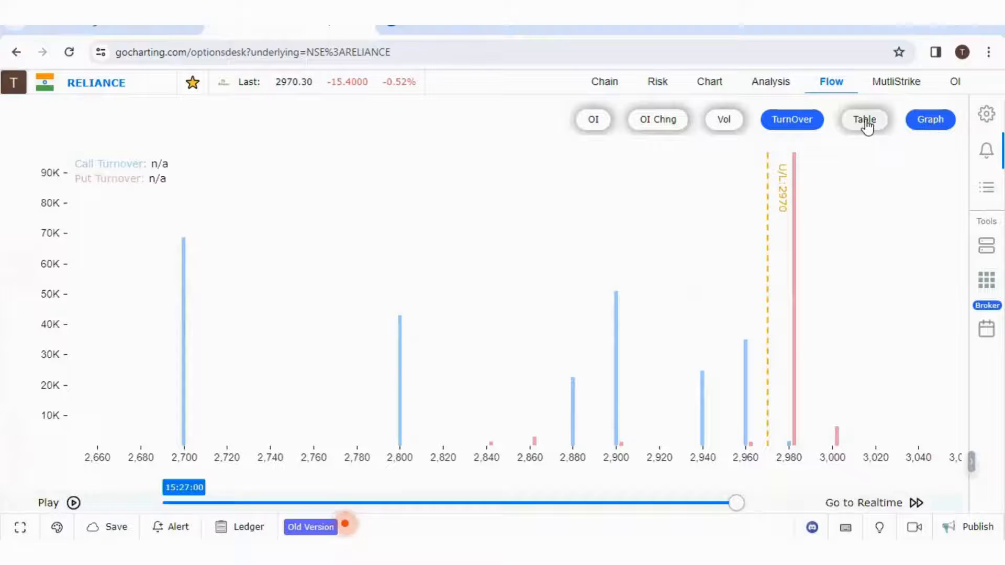
left_click(864, 119)
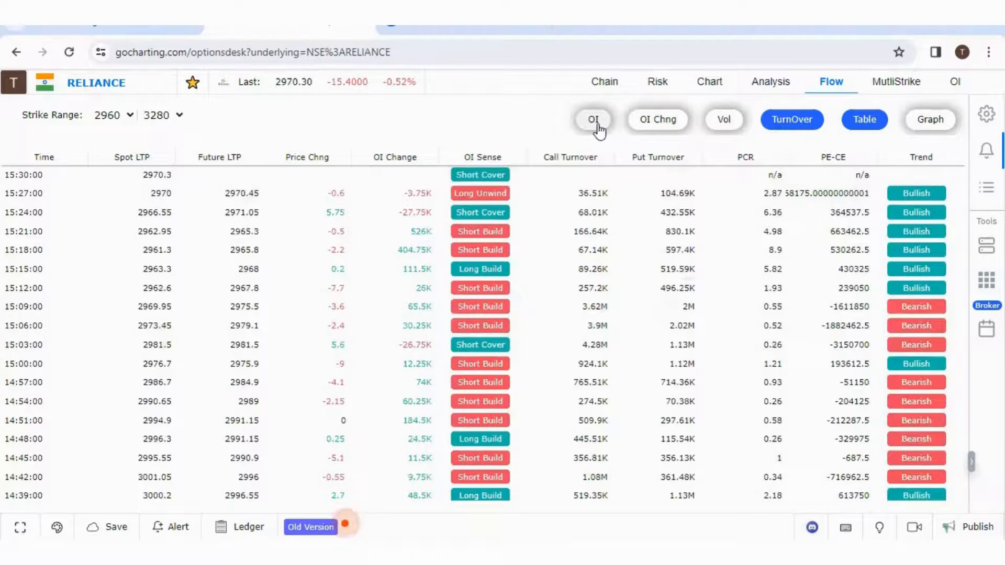
Step: Cycle the RELIANCE flow metric through OI, OI Chng, Vol and TurnOver, ending on OI Chng
left_click(593, 120)
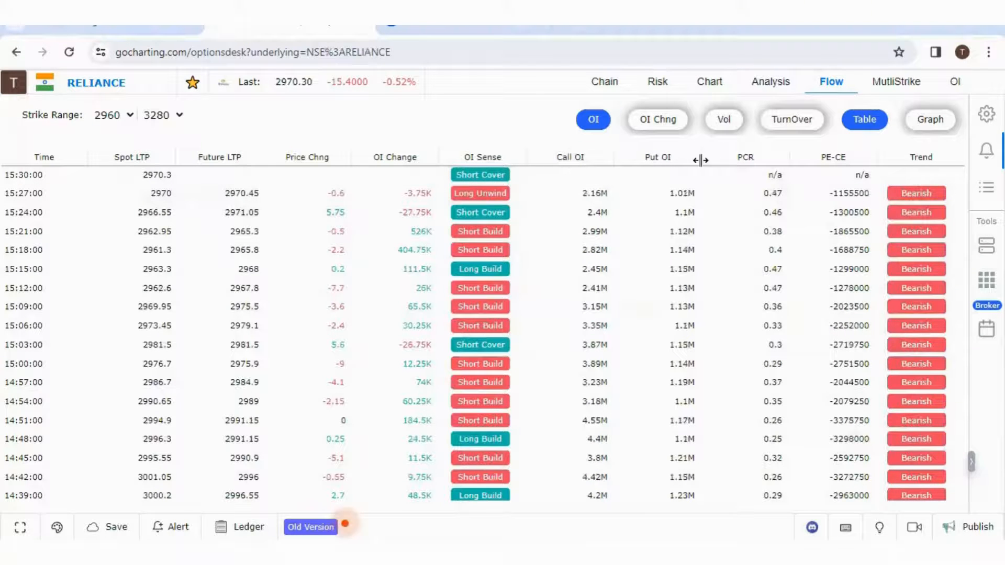
mouse_move(658, 119)
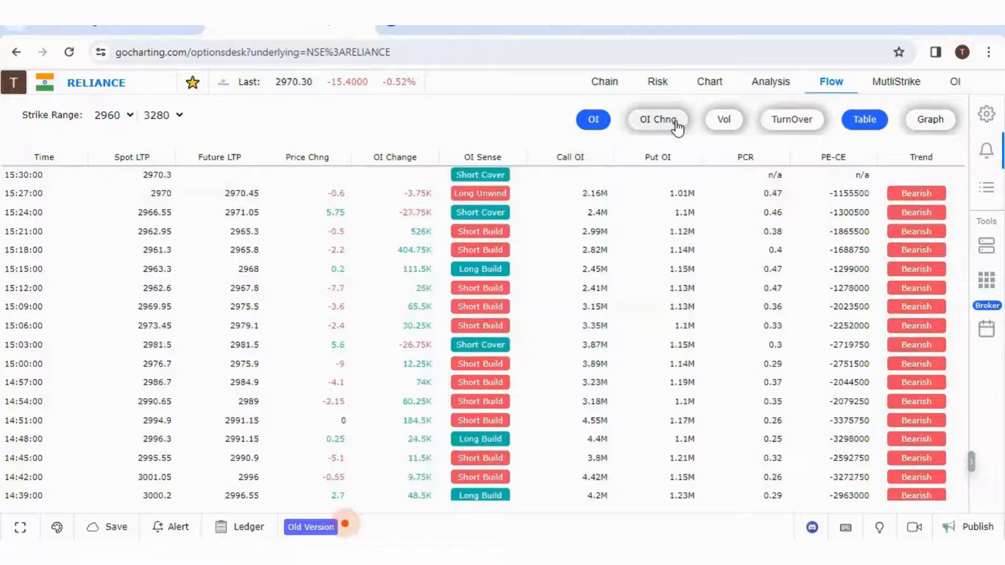
left_click(658, 119)
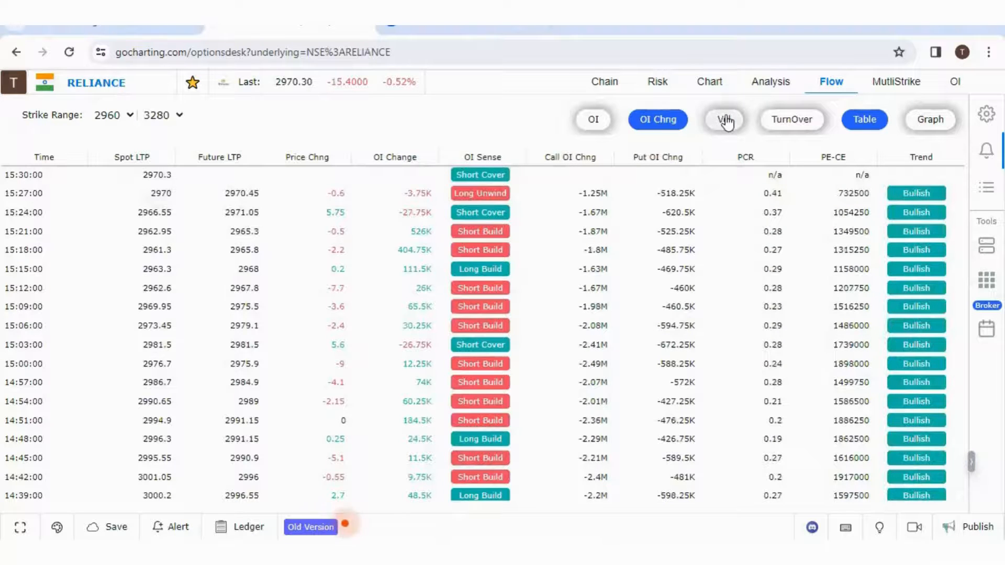
left_click(724, 120)
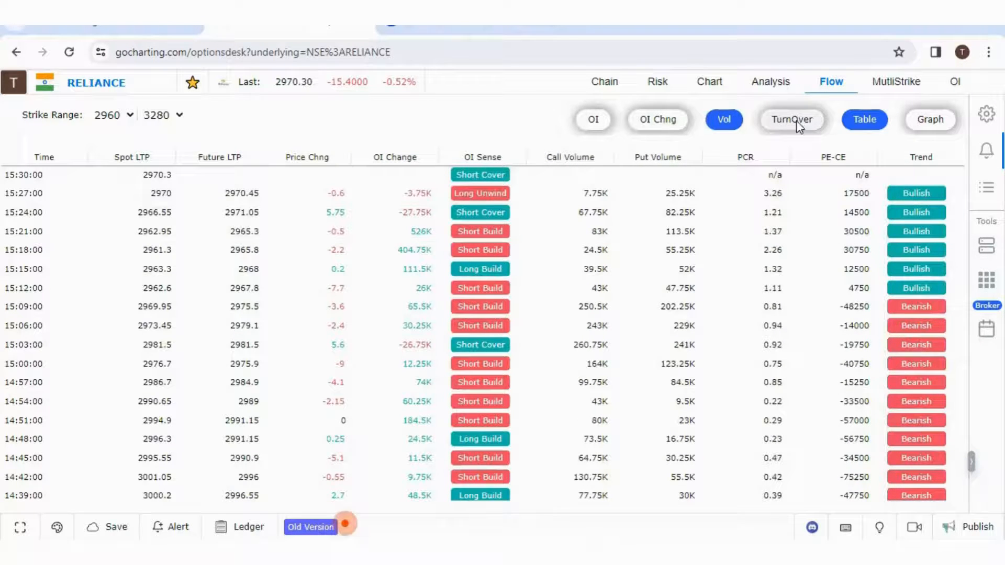
left_click(791, 120)
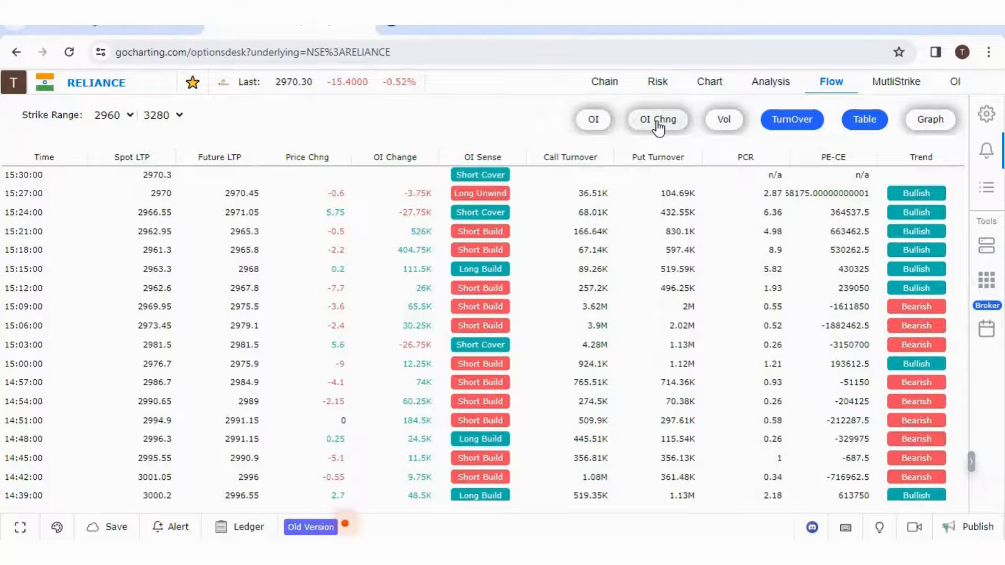
left_click(656, 119)
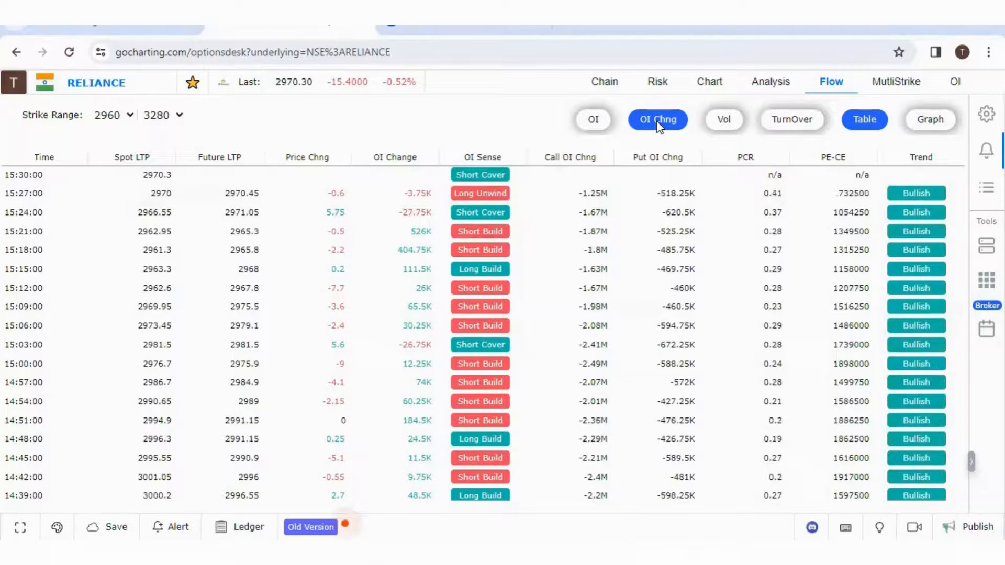
mouse_move(691, 143)
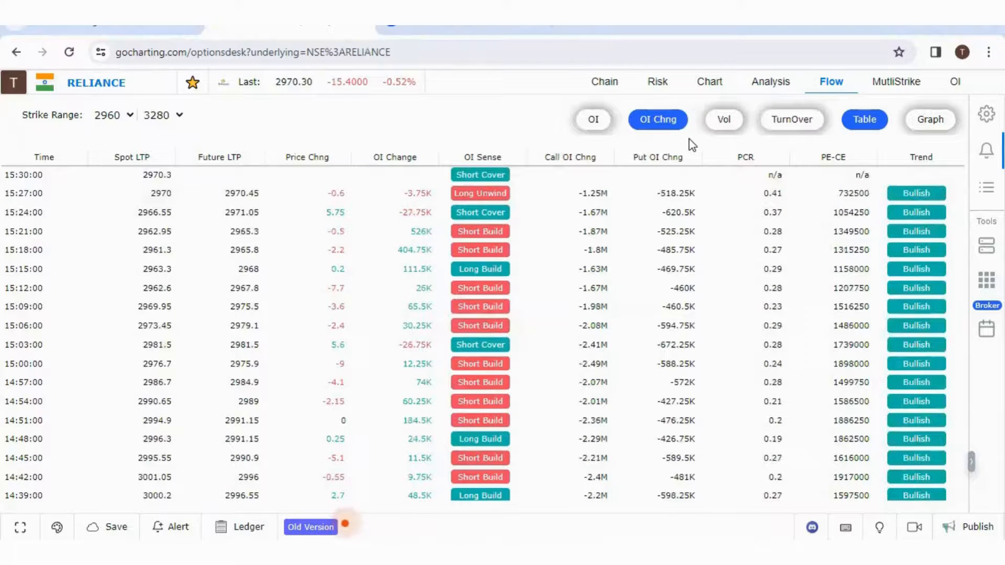
Step: Show the RELIANCE flow as a graph, switching from turnover to open interest per strike
left_click(930, 119)
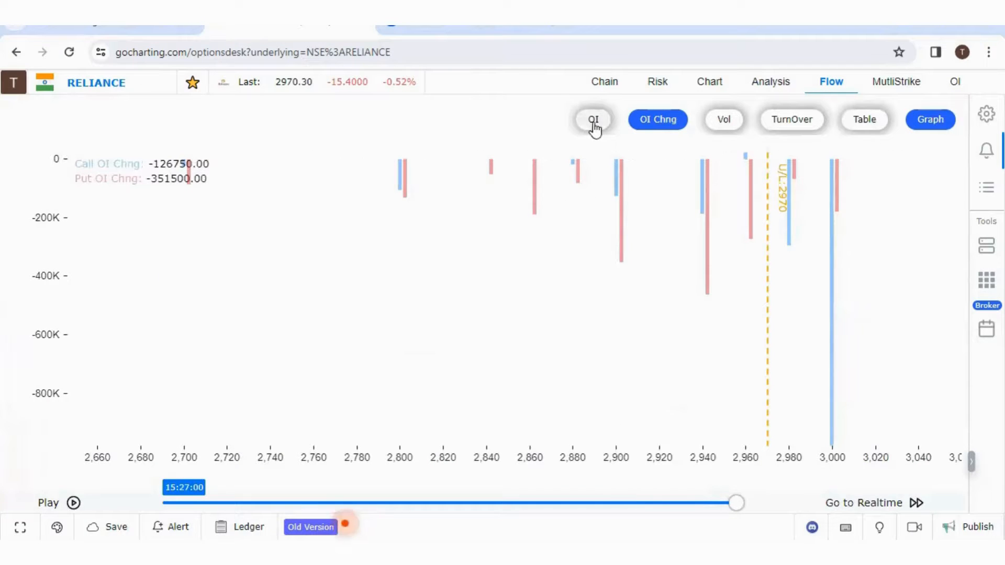
mouse_move(723, 124)
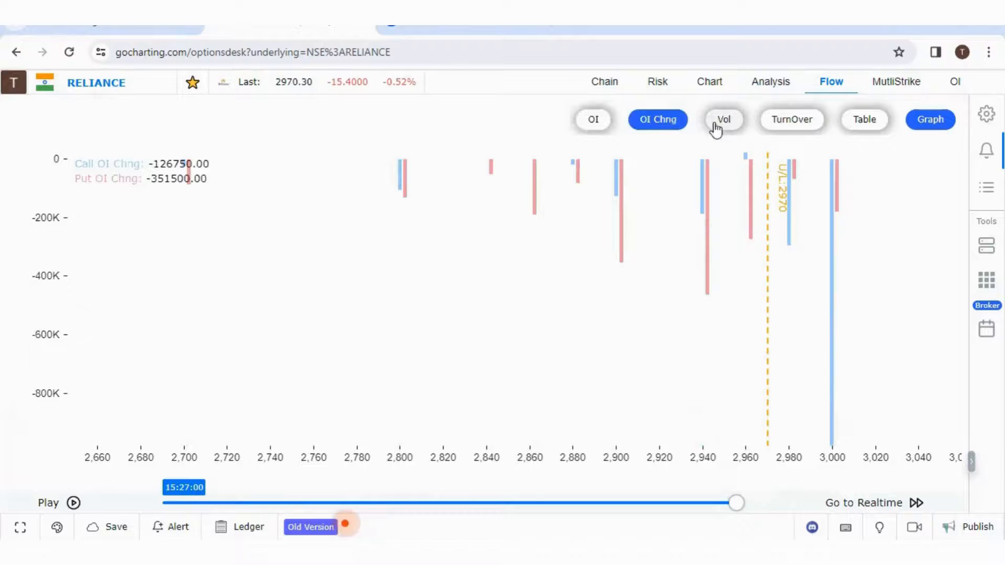
left_click(792, 120)
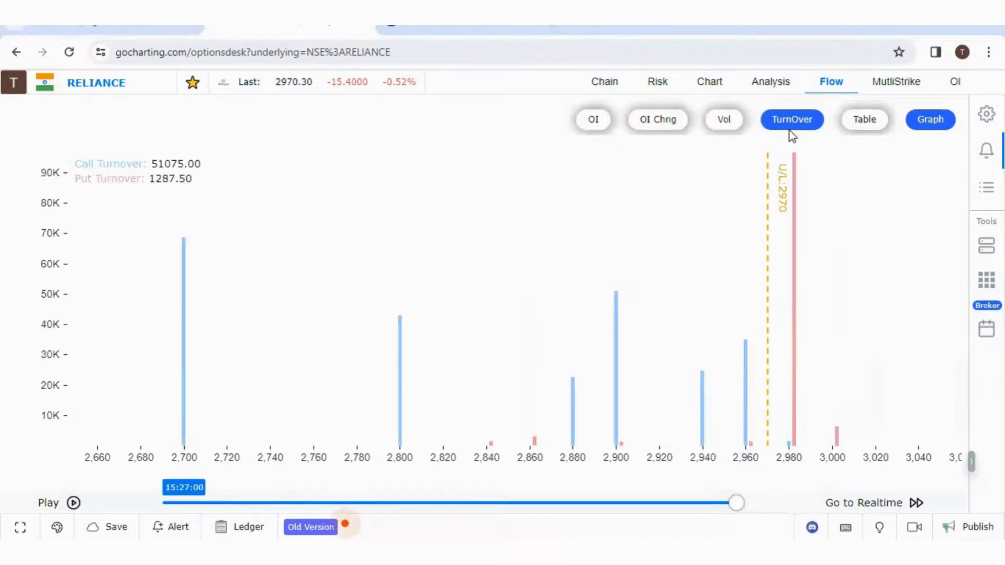
left_click(593, 119)
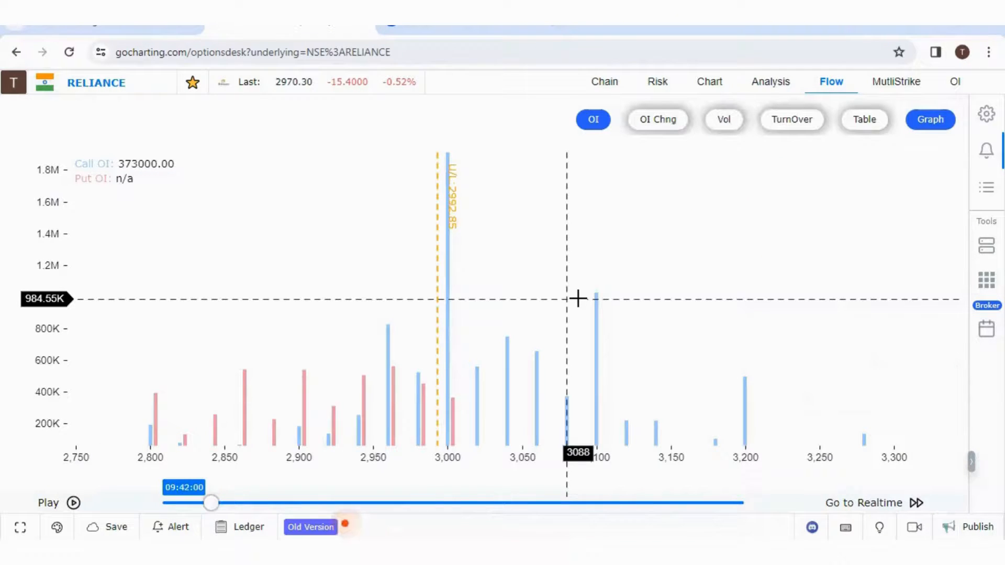
mouse_move(95, 507)
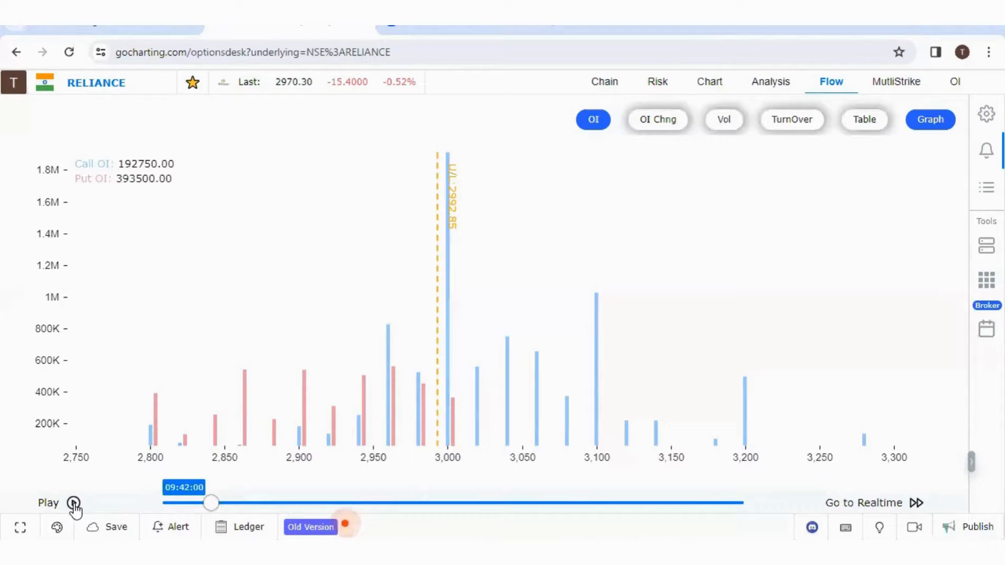
Step: Start the intraday replay of the RELIANCE open interest graph
left_click(76, 503)
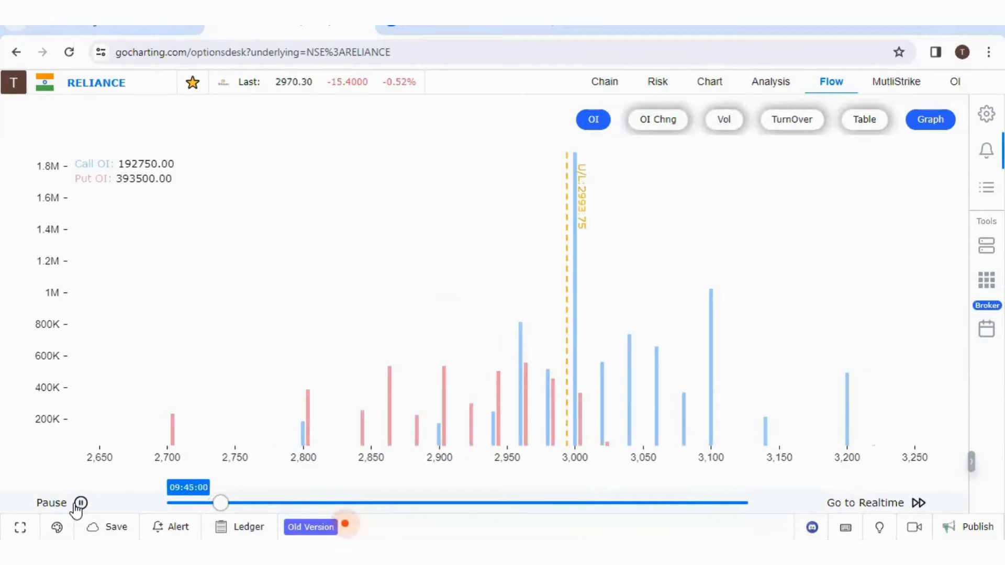